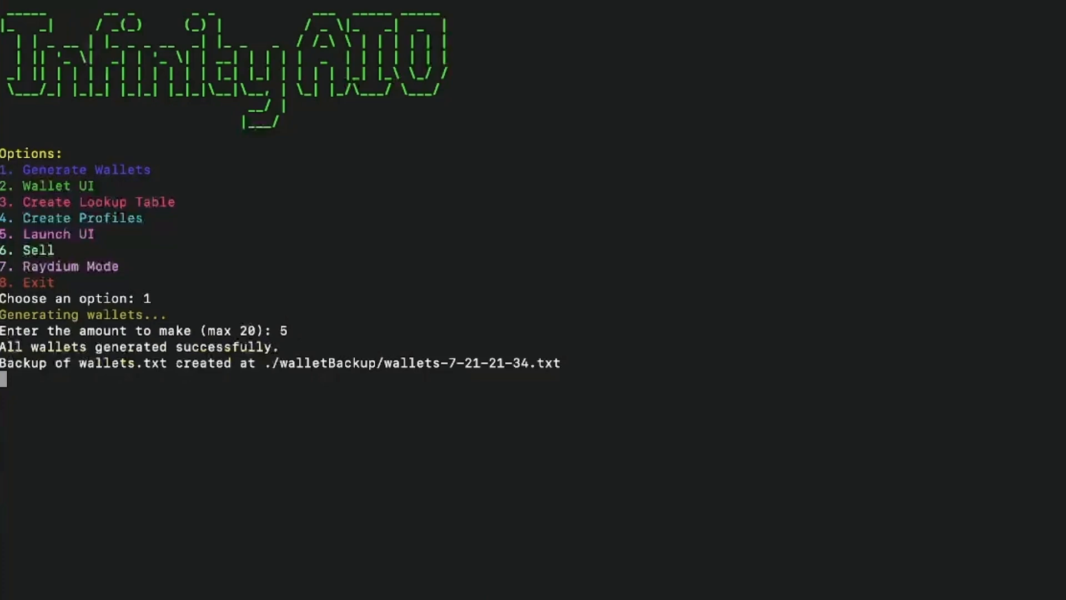
Return from wallet generation to the main menu and choose Wallet UI (2).
key("Return")
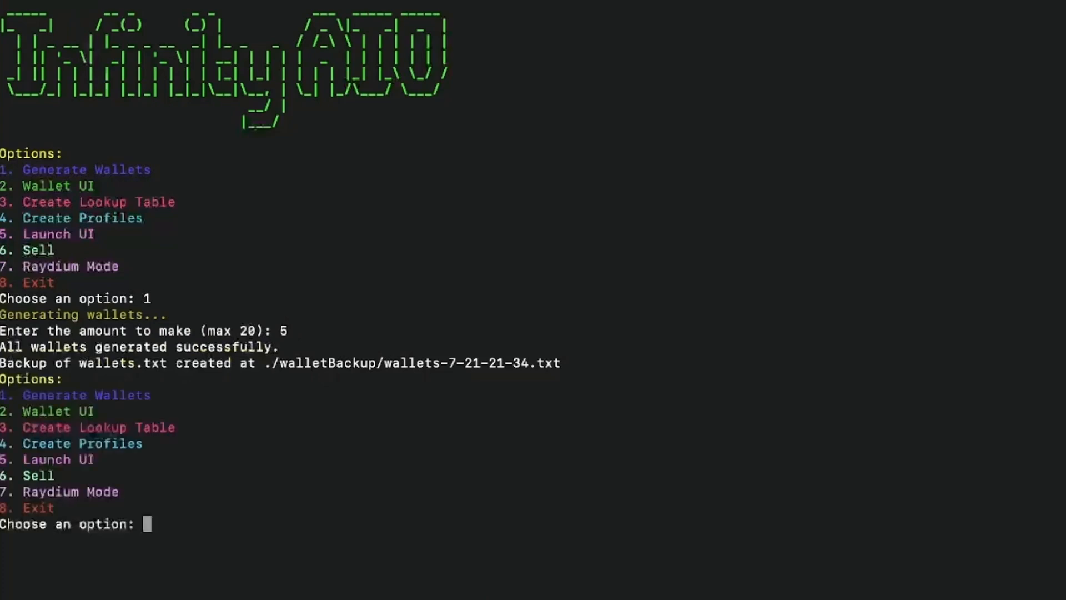
type("2")
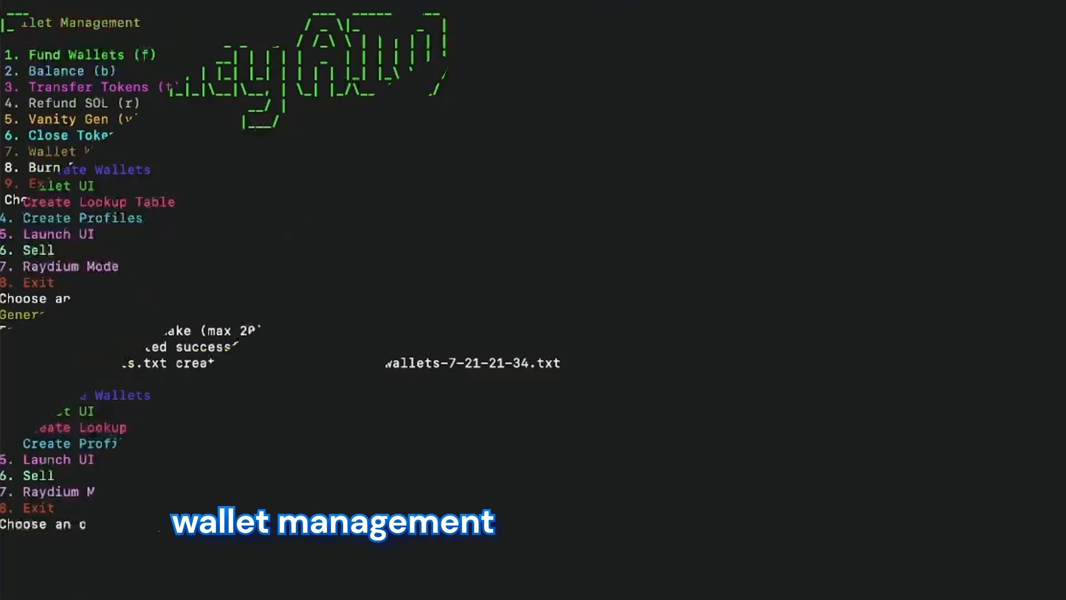
Fund the five wallets with unique SOL amounts, then fetch balances totalling 6.2135 SOL.
type("1")
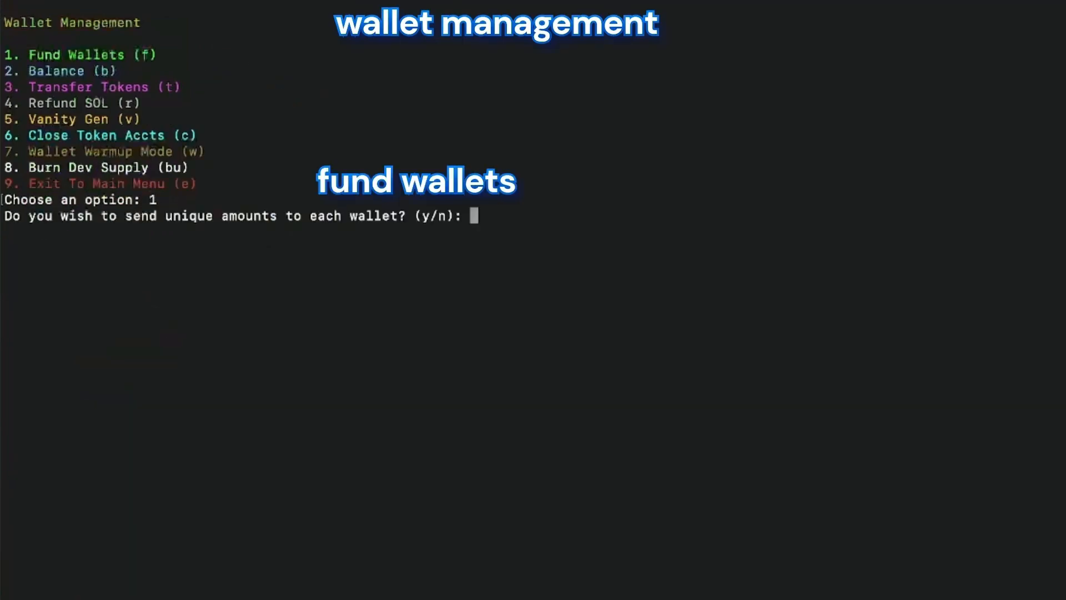
type("y")
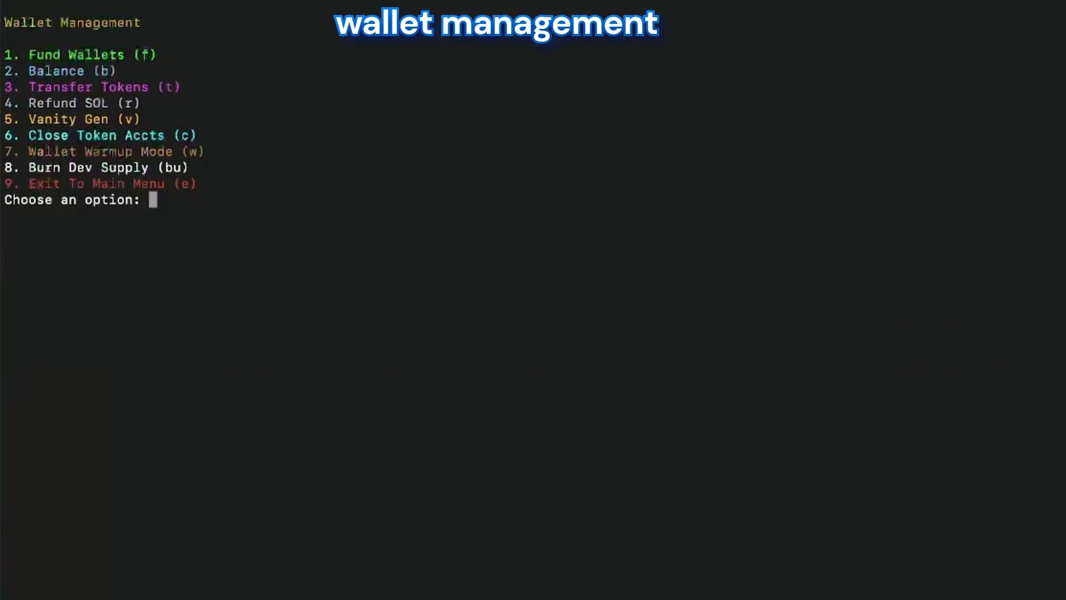
type("2")
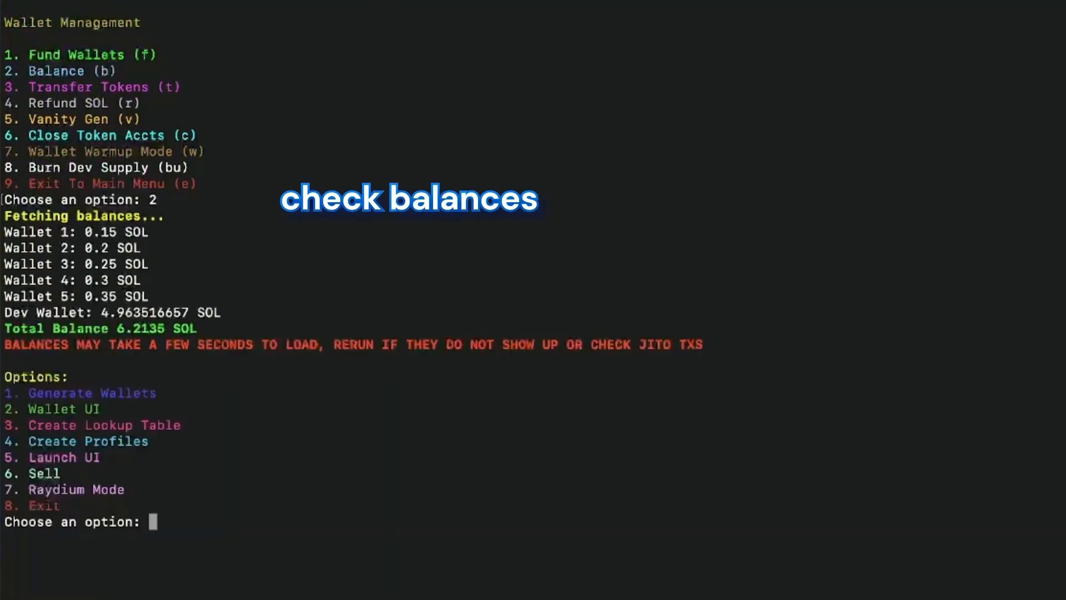
Create the lookup table, saving it to .env, and relaunch the script with npm run start.
type("3")
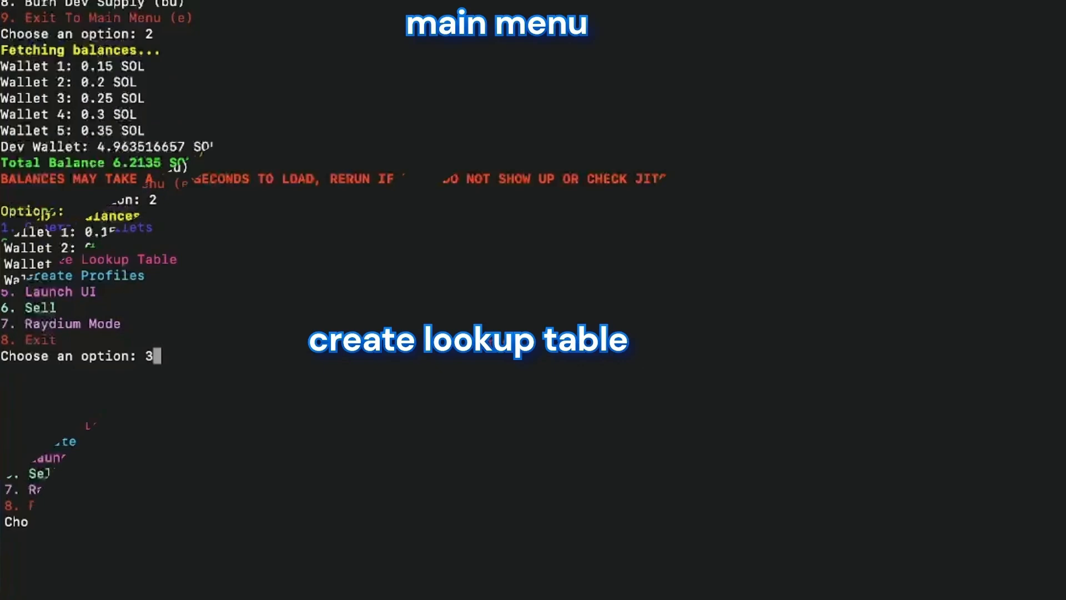
key("Return")
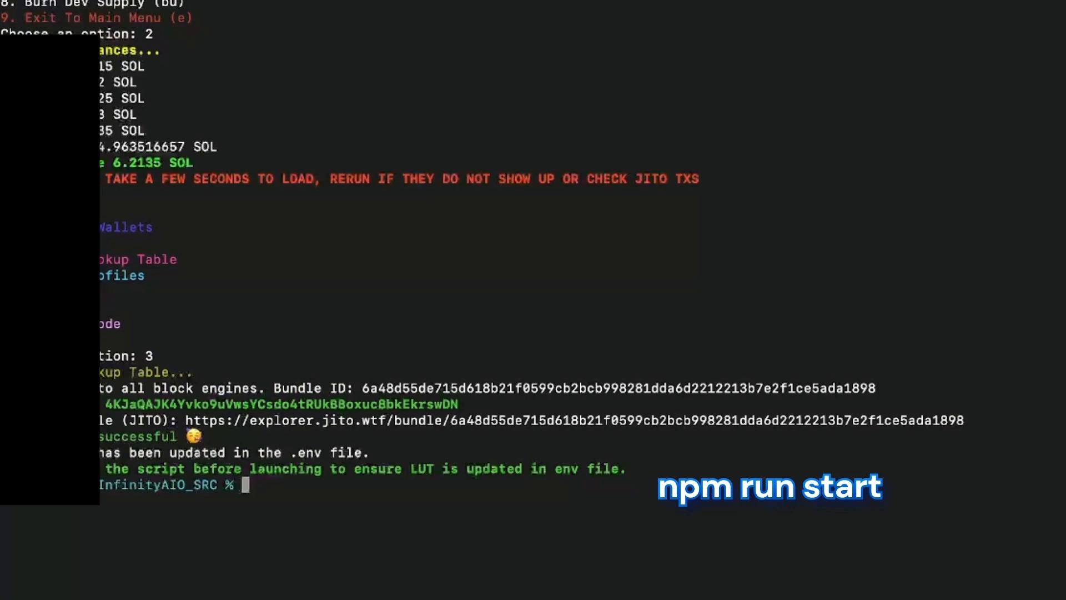
type("npm run start")
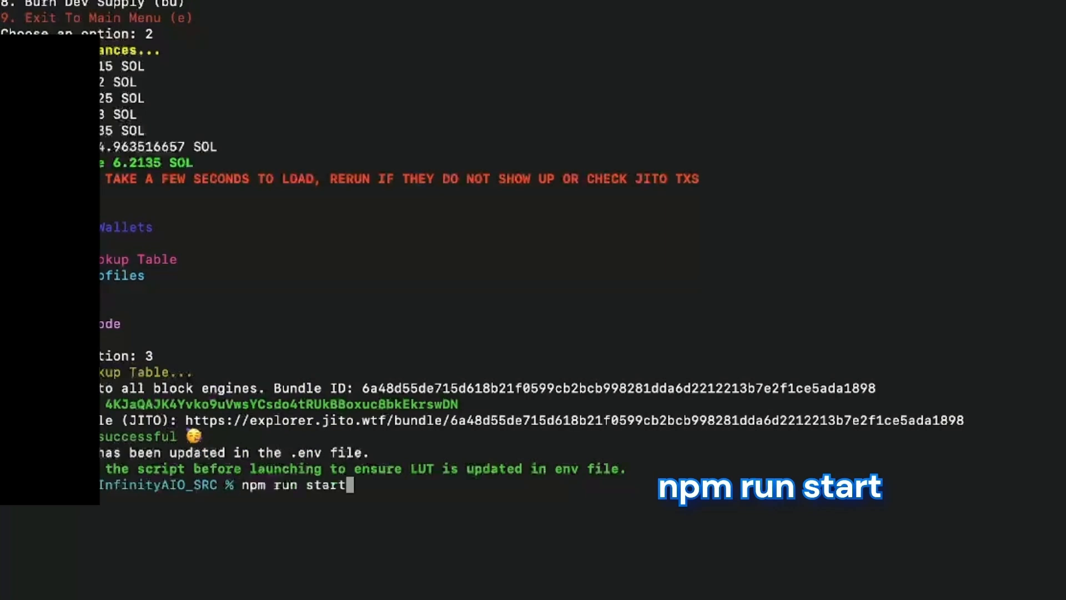
key("Return")
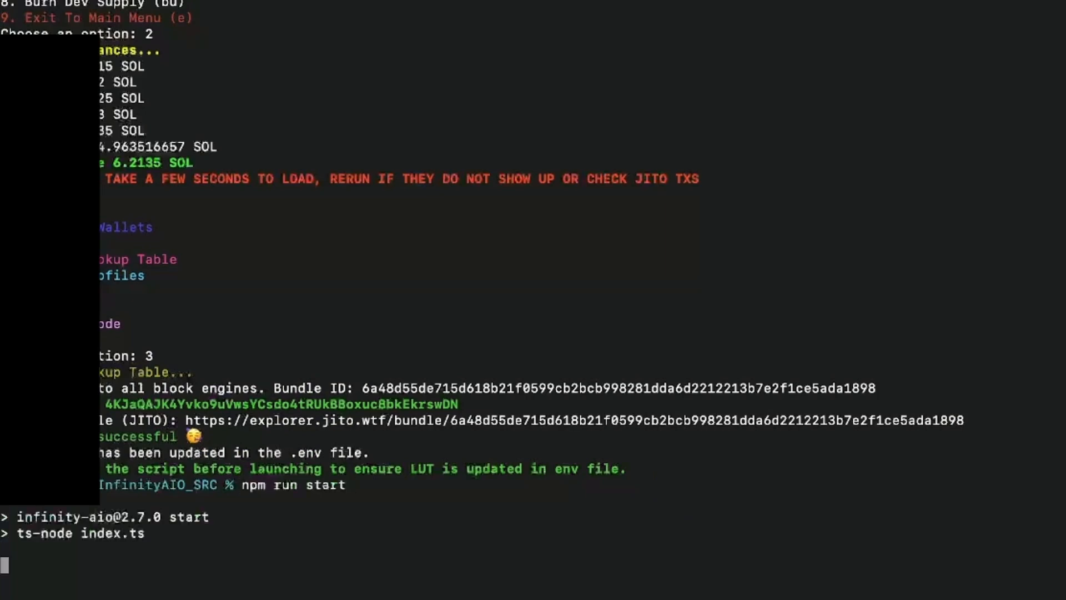
scroll("down", 3)
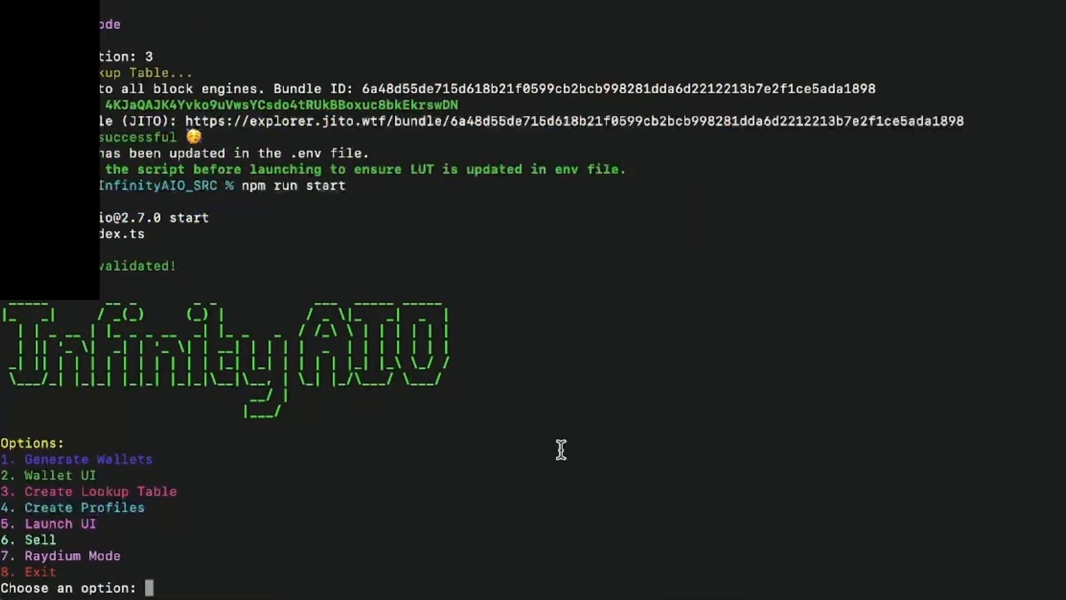
Create profiles with random usernames, bios and traded coins for all five wallets.
type("4")
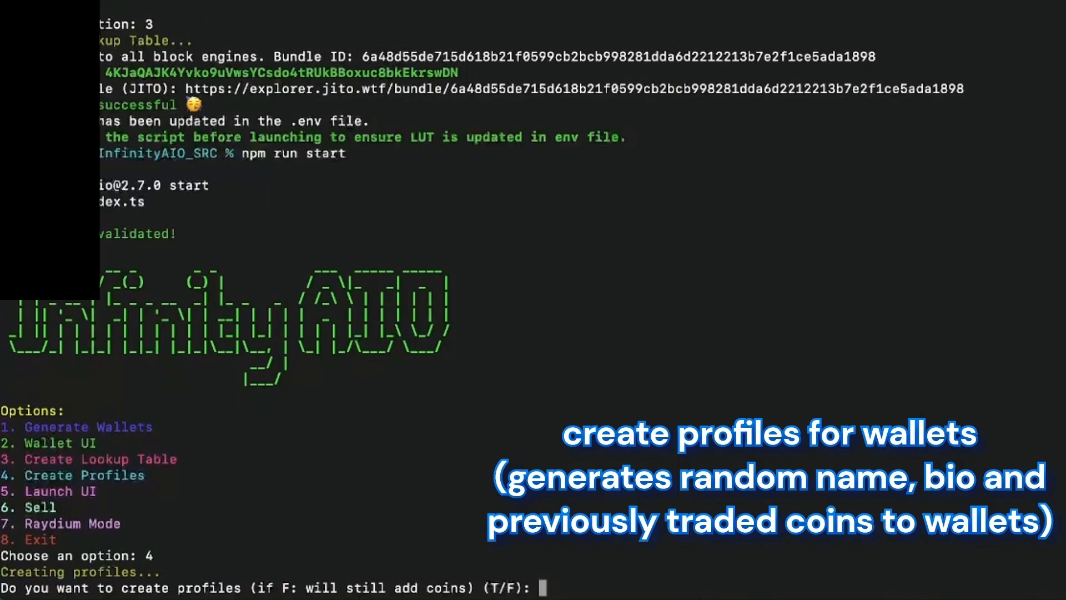
type("t")
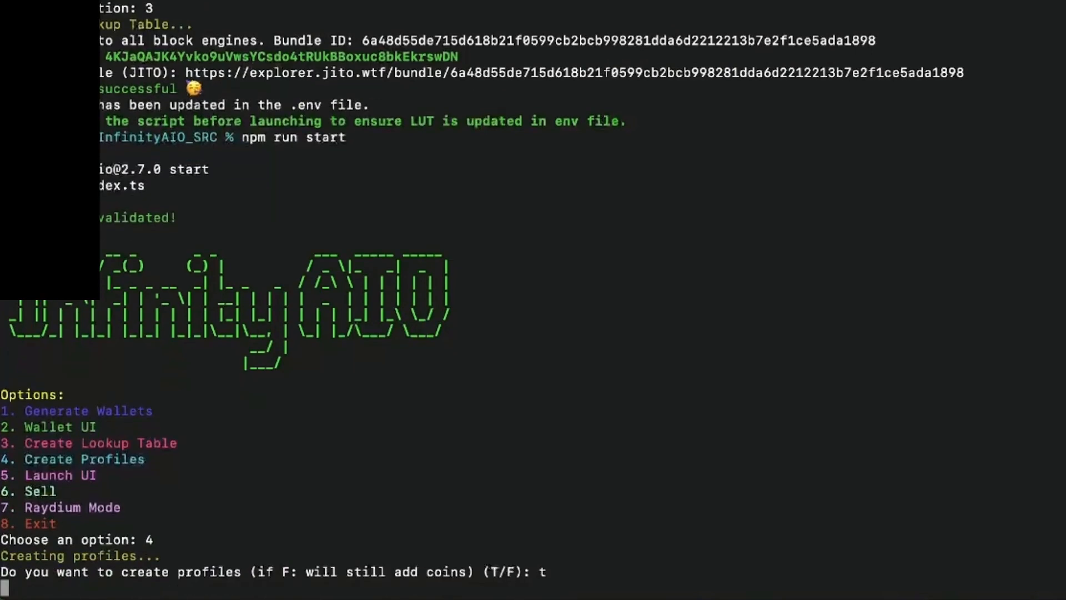
key("Return")
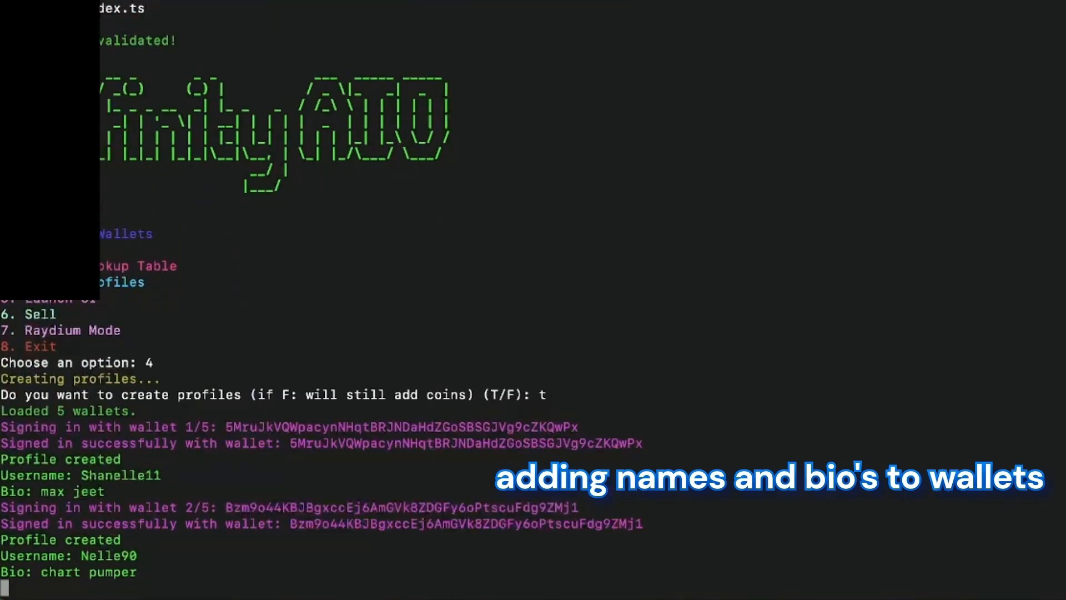
scroll("down", 3)
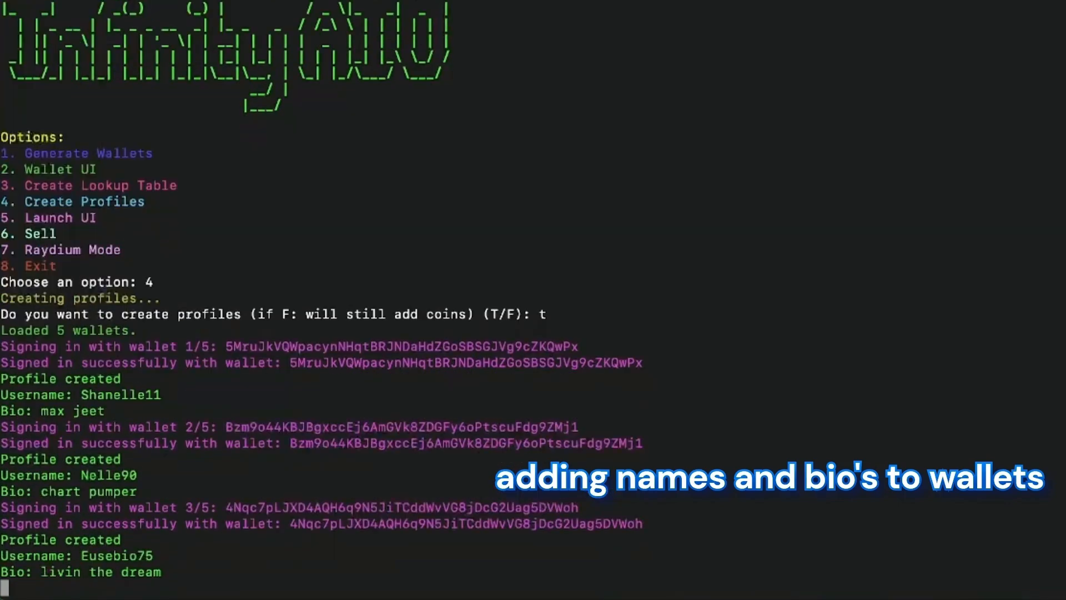
scroll("down", 3)
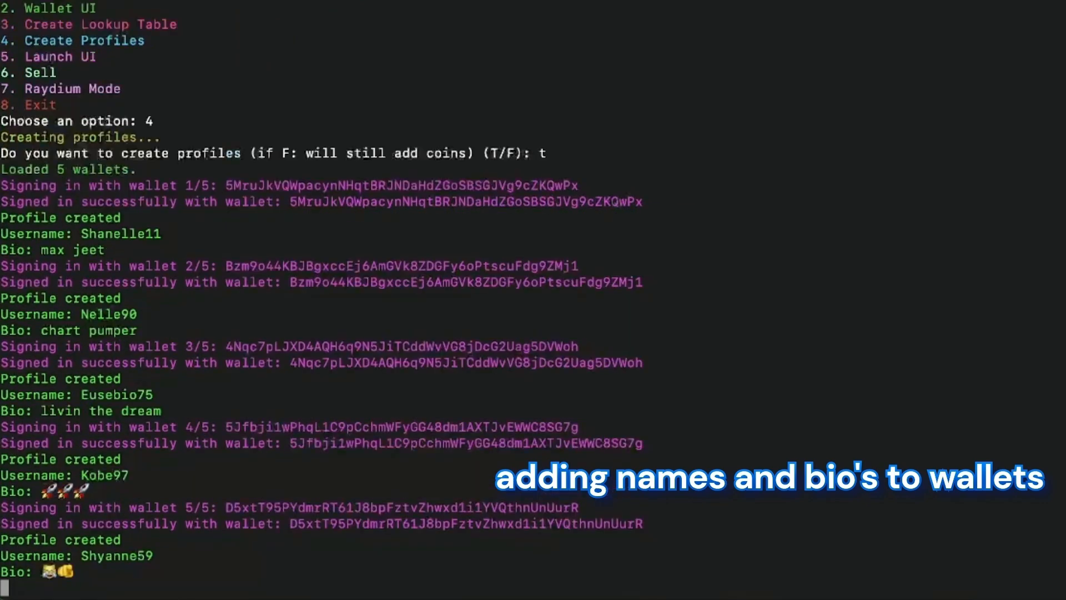
scroll("down", 3)
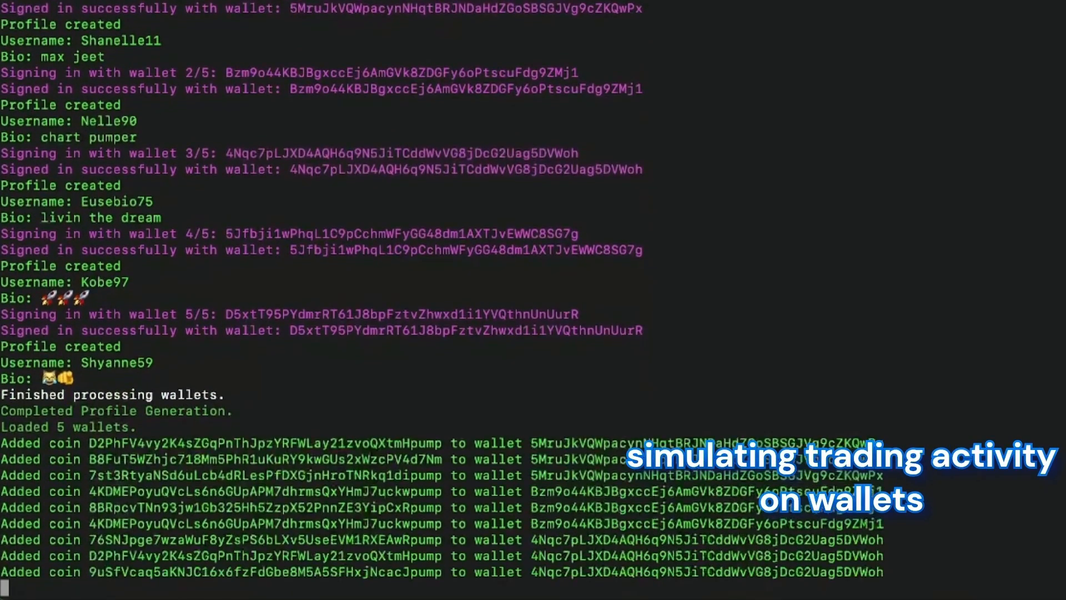
scroll("down", 3)
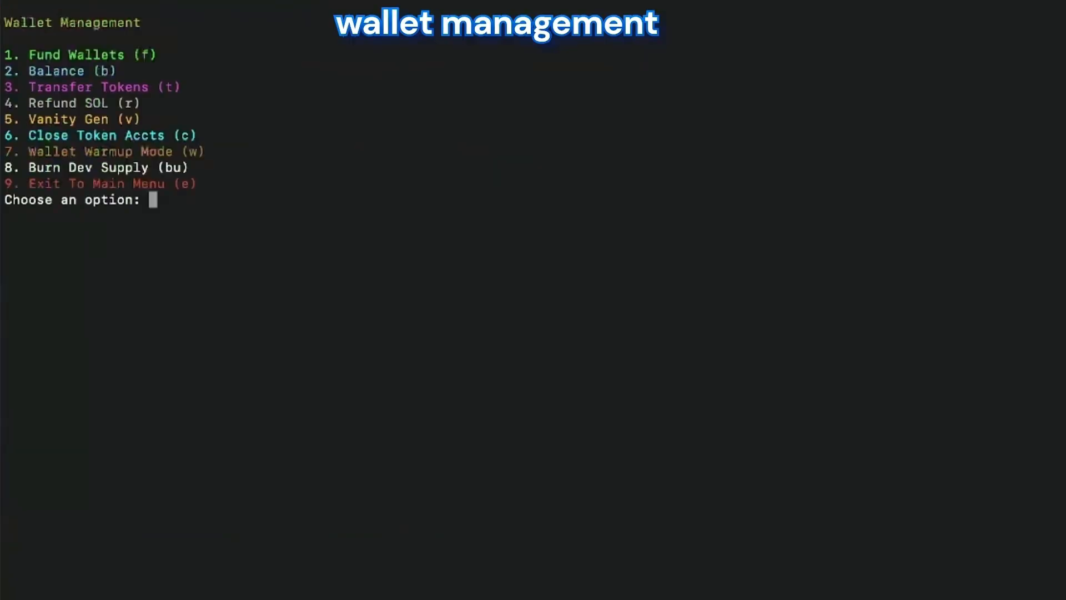
Generate a vanity token address and save 0.05–0.1 SOL buy amounts for wallets 1–5.
type("5")
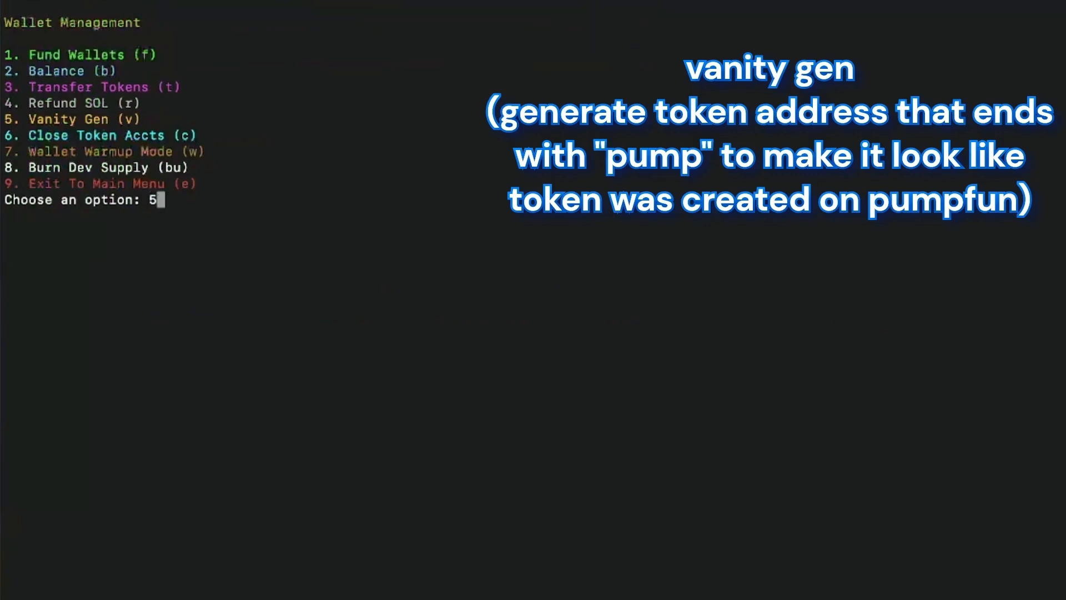
key("Return")
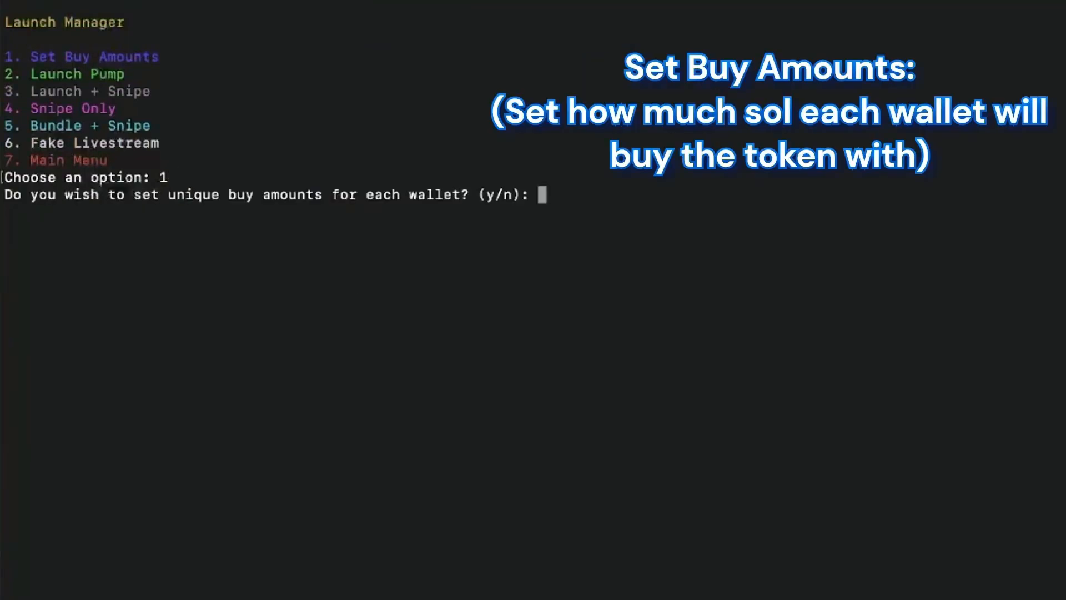
type("y")
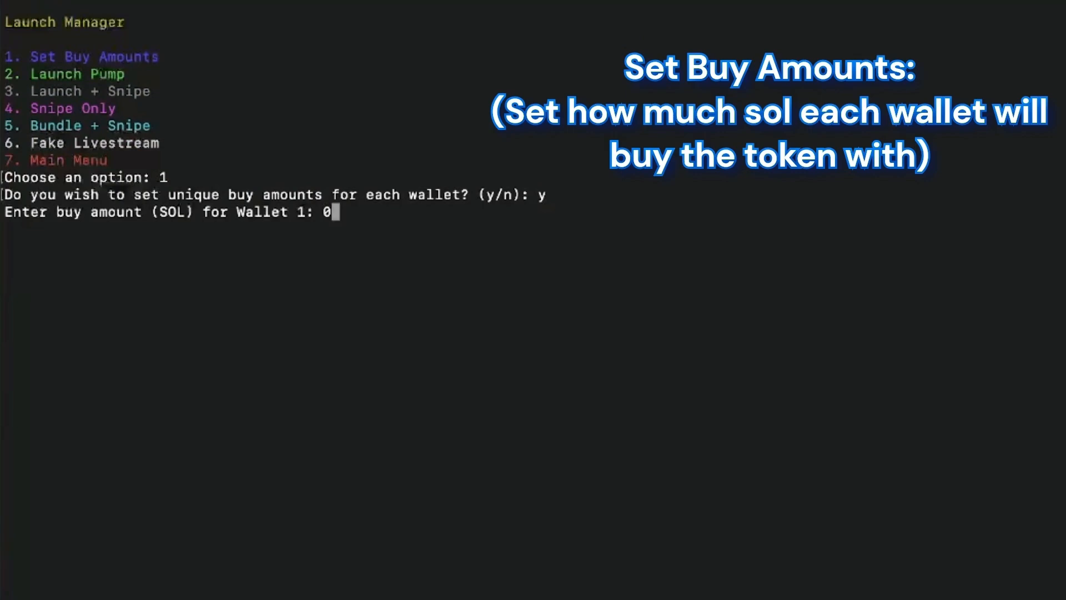
type("0.05")
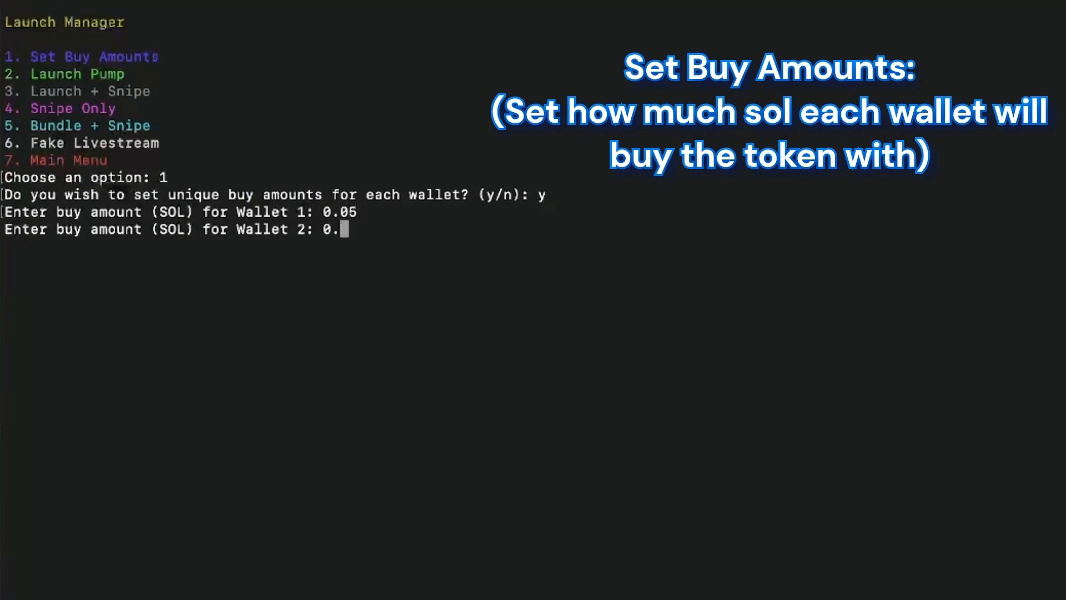
key("Return")
type("5")
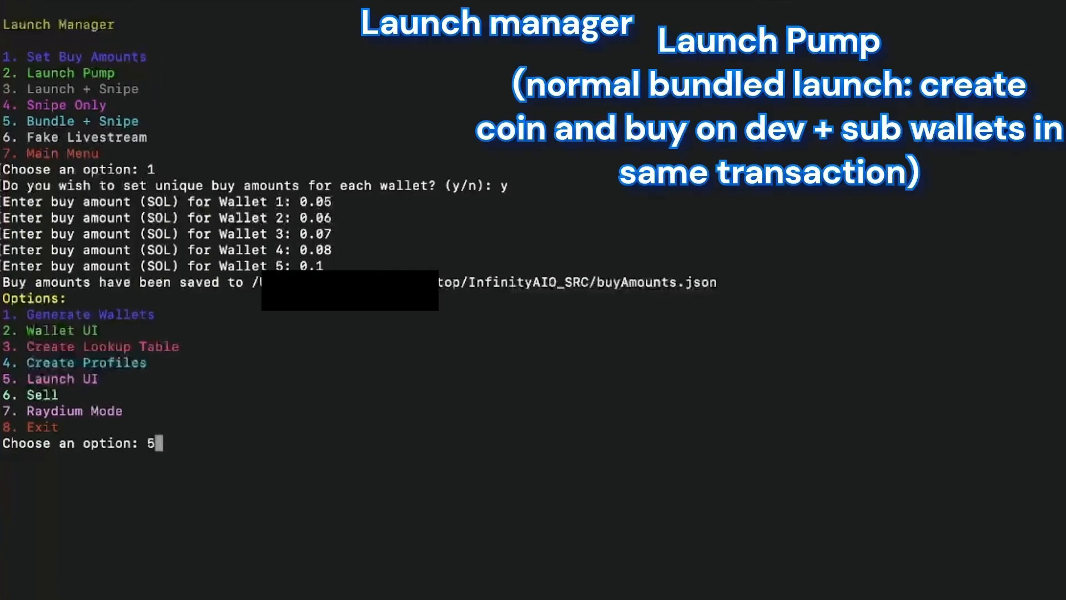
key("Return")
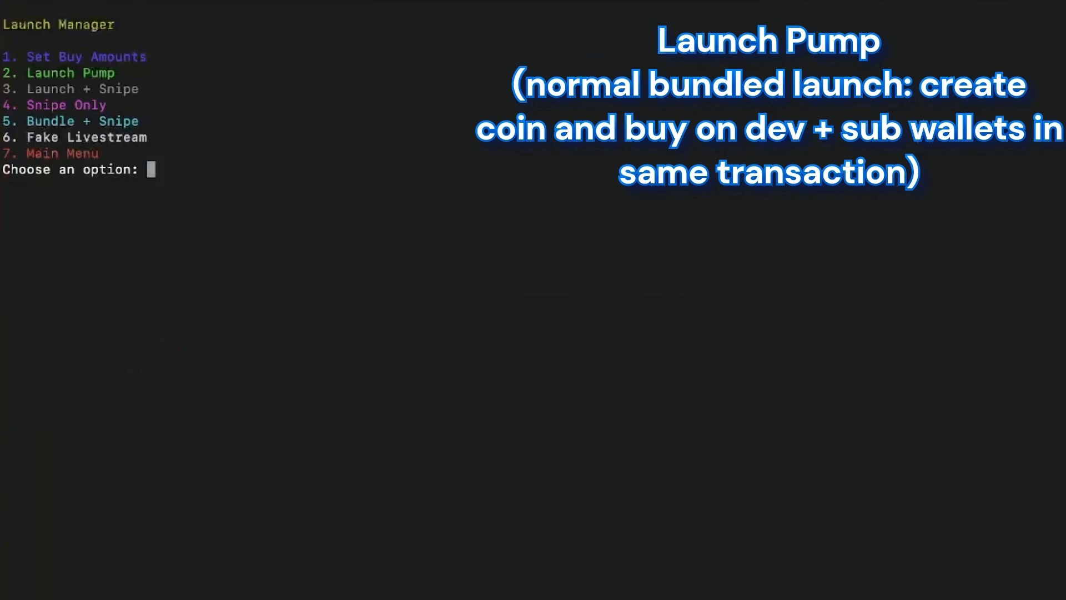
Launch the Test token via Launch Pump (2) with bundled buys from all five wallets.
type("2")
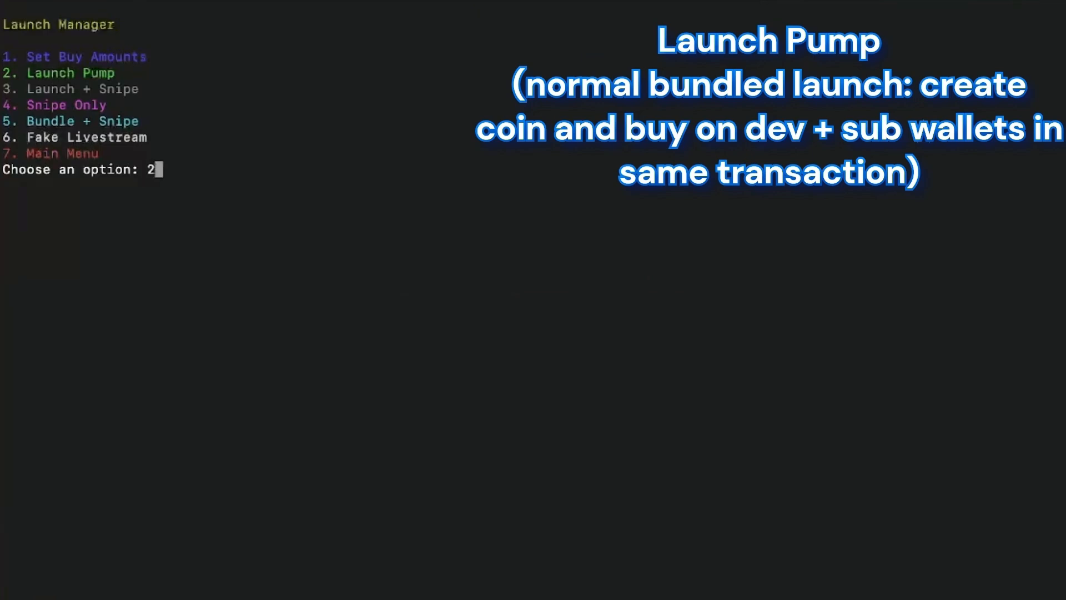
key("Return")
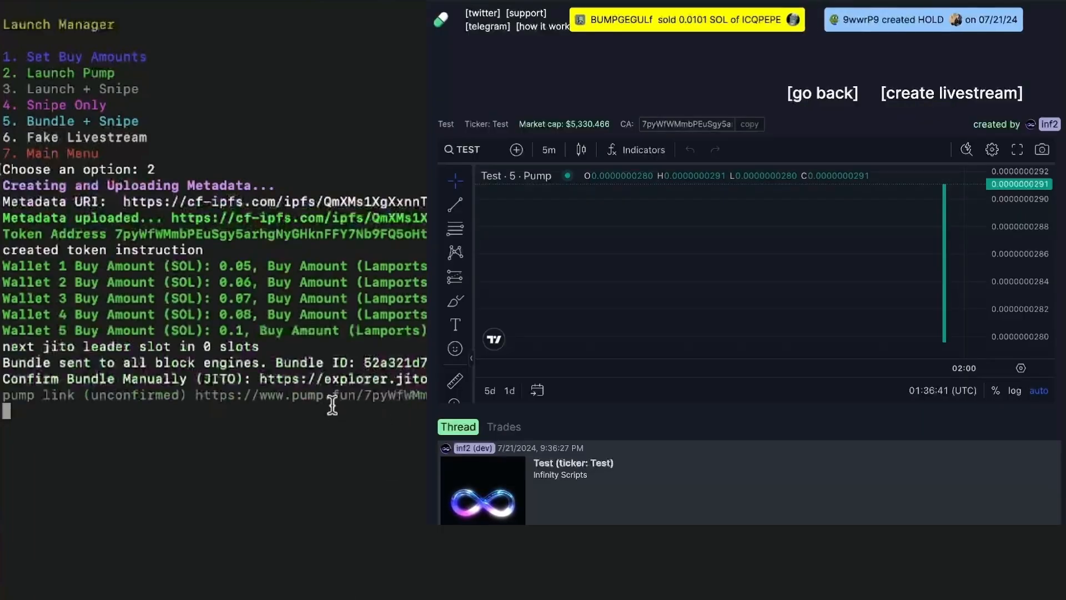
Check the six bundled buys on the Test token's pump.fun trades, then choose Sell (6).
scroll("down", 3)
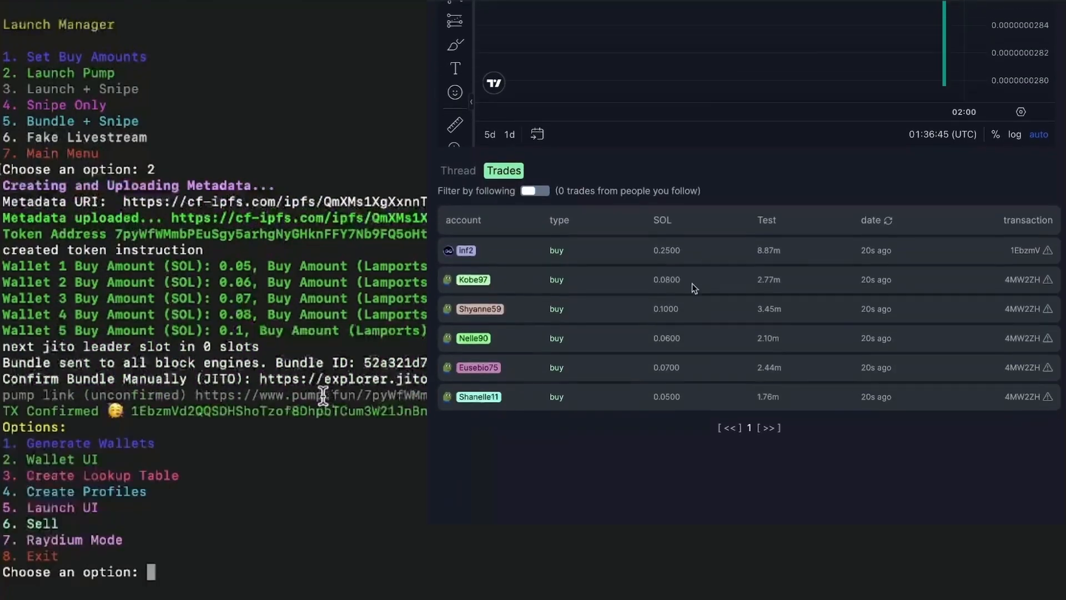
type("6")
type("1")
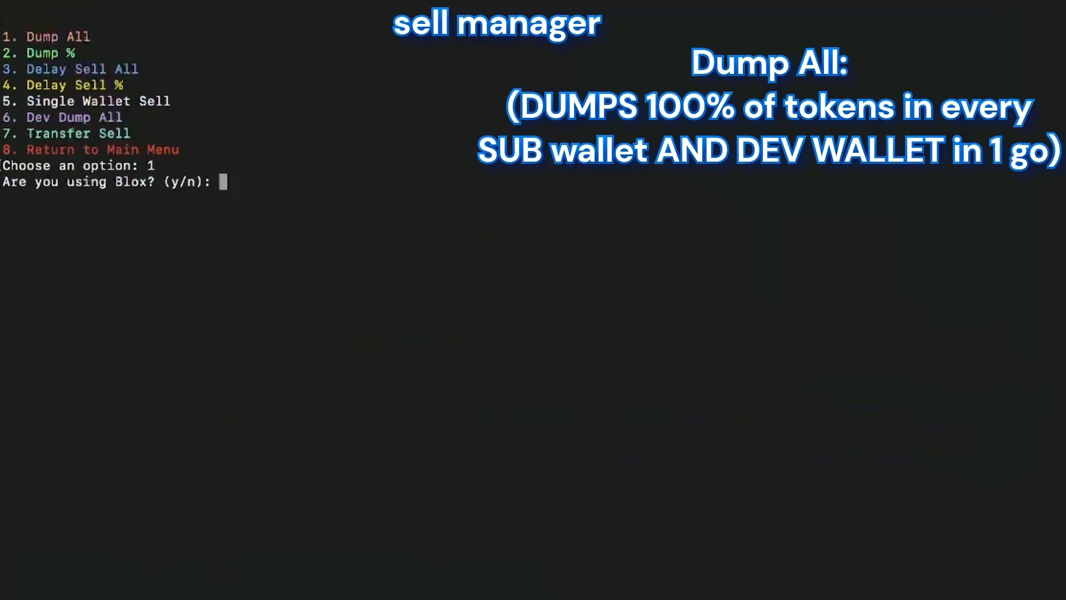
Decline Blox for Dump All, queuing full sells for all five wallets plus the dev wallet.
type("n")
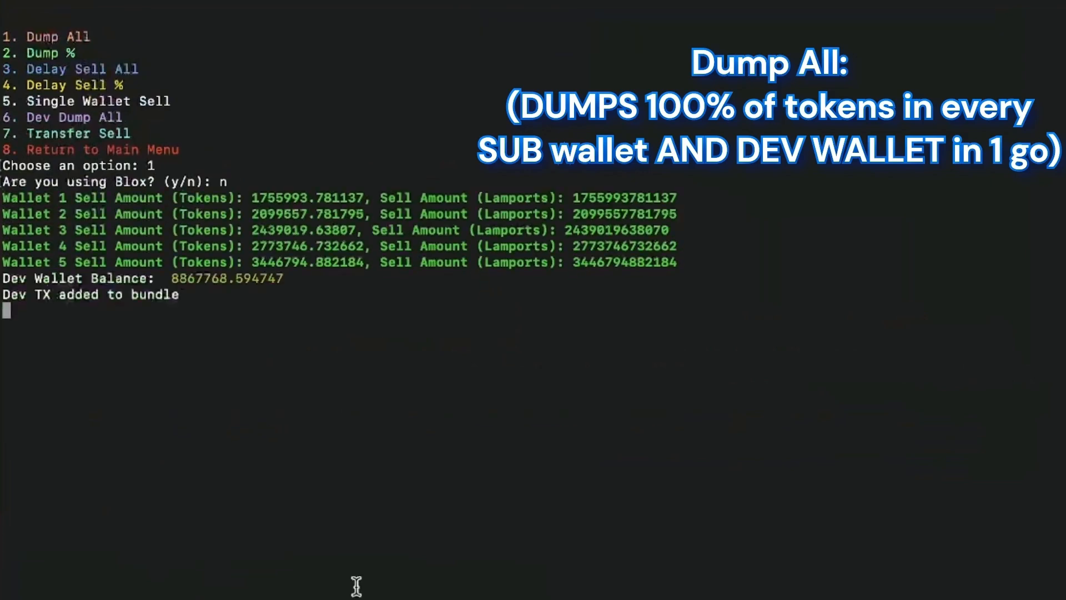